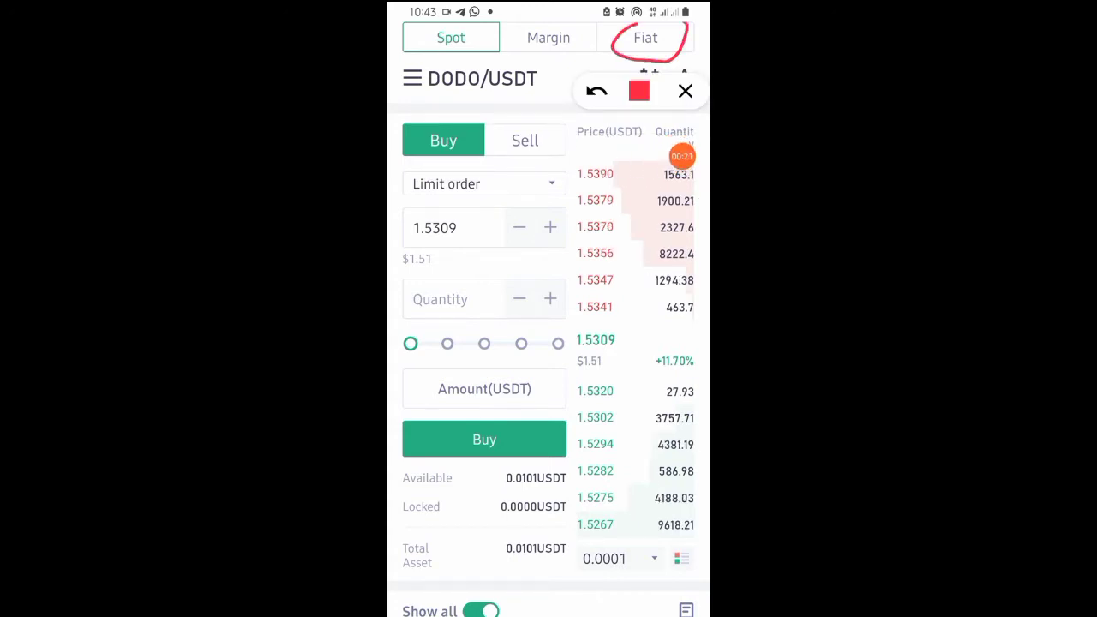
- Switch from DODO/USDT spot trading to the Fiat trading page
left_click(685, 91)
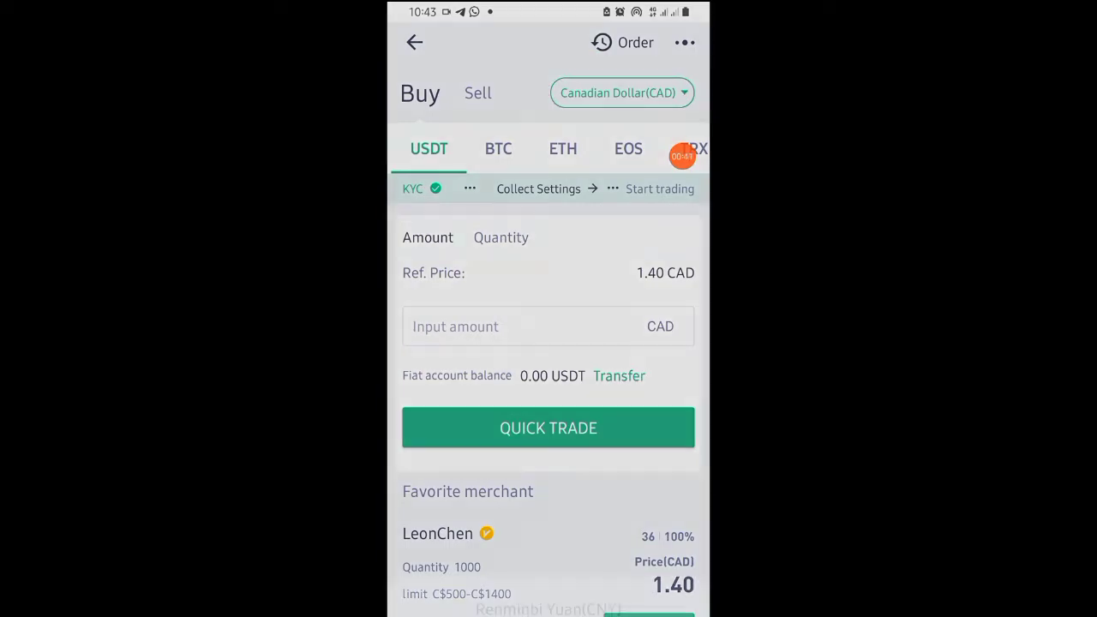
- Change the fiat trading currency from Canadian dollars to Nigerian Naira (NGN)
left_click(620, 93)
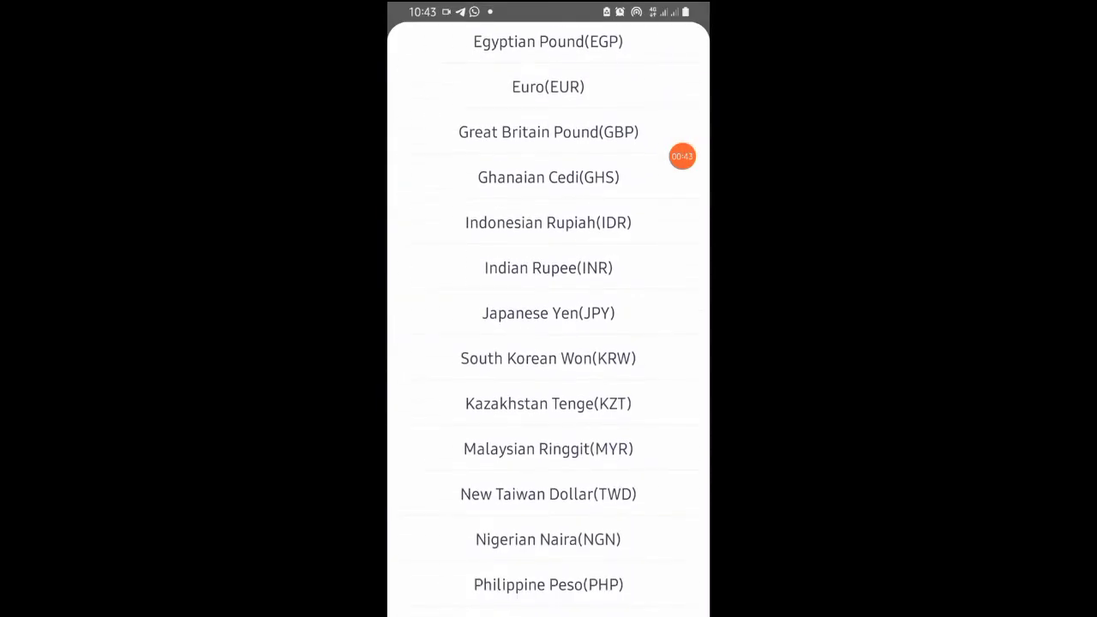
left_click(548, 538)
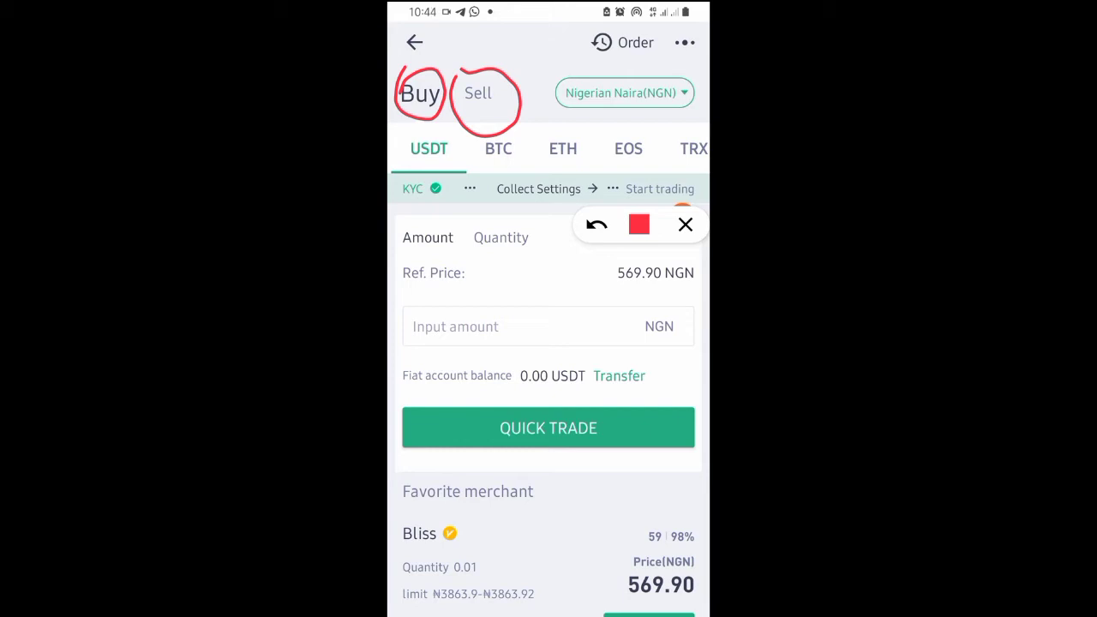
- Go to Collect Settings from the fiat page's progress bar
left_click(686, 223)
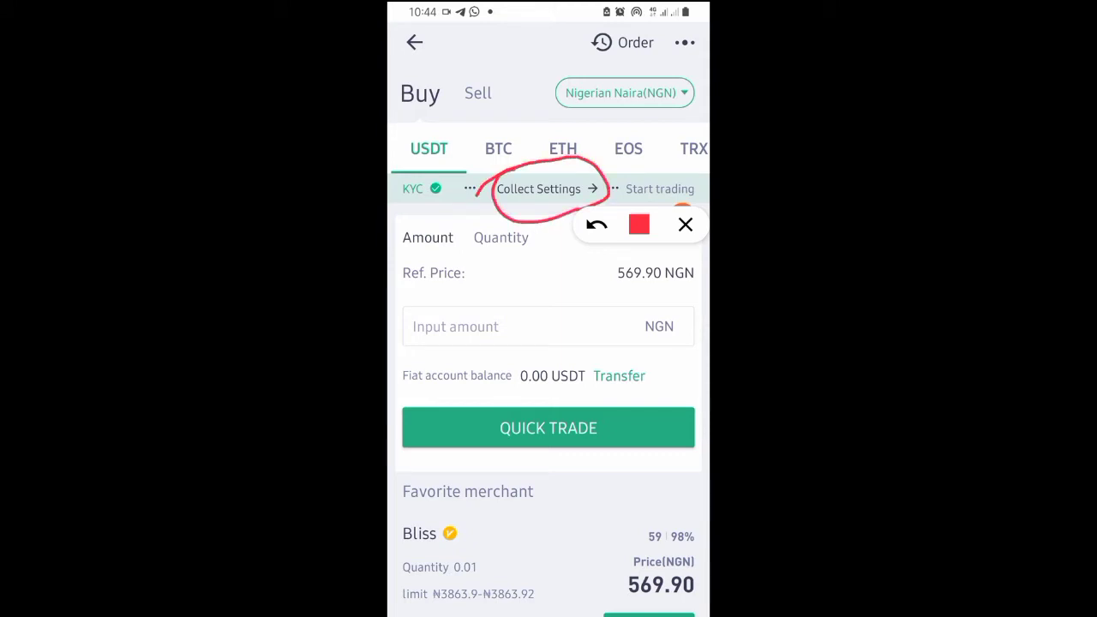
left_click(685, 222)
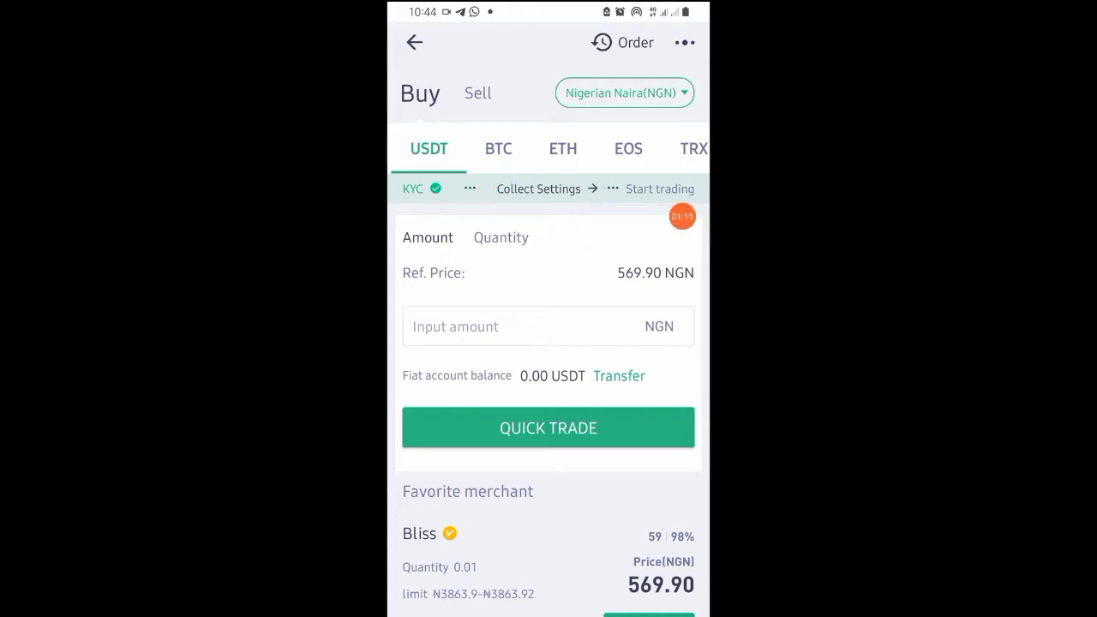
left_click(538, 189)
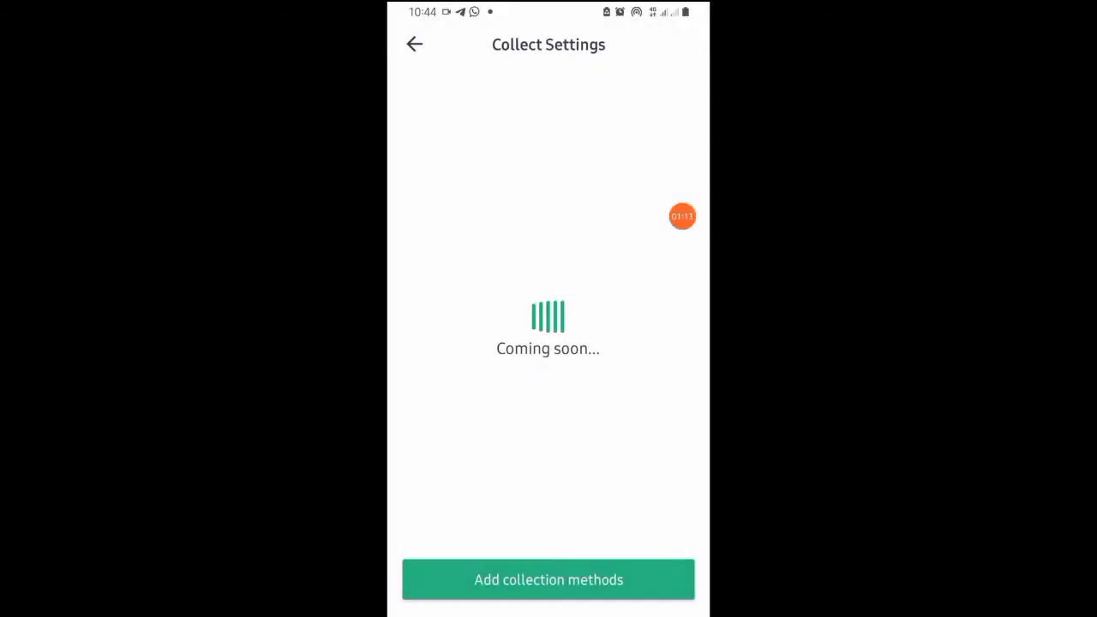
- Start adding a bank account as a new collection method from the empty Collect Settings page
left_click(548, 579)
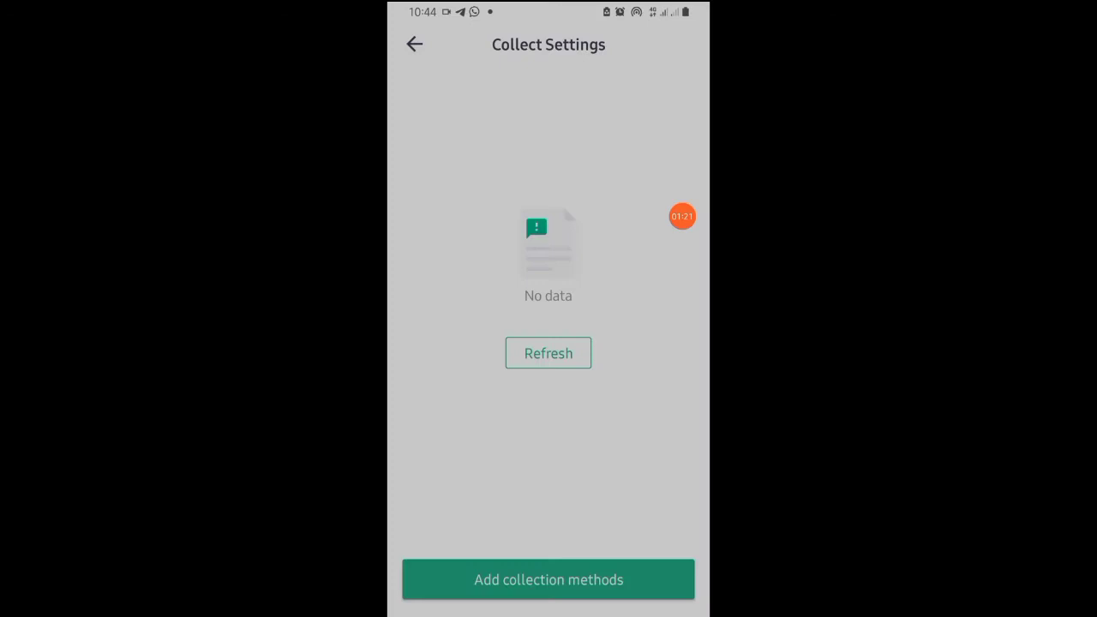
left_click(549, 579)
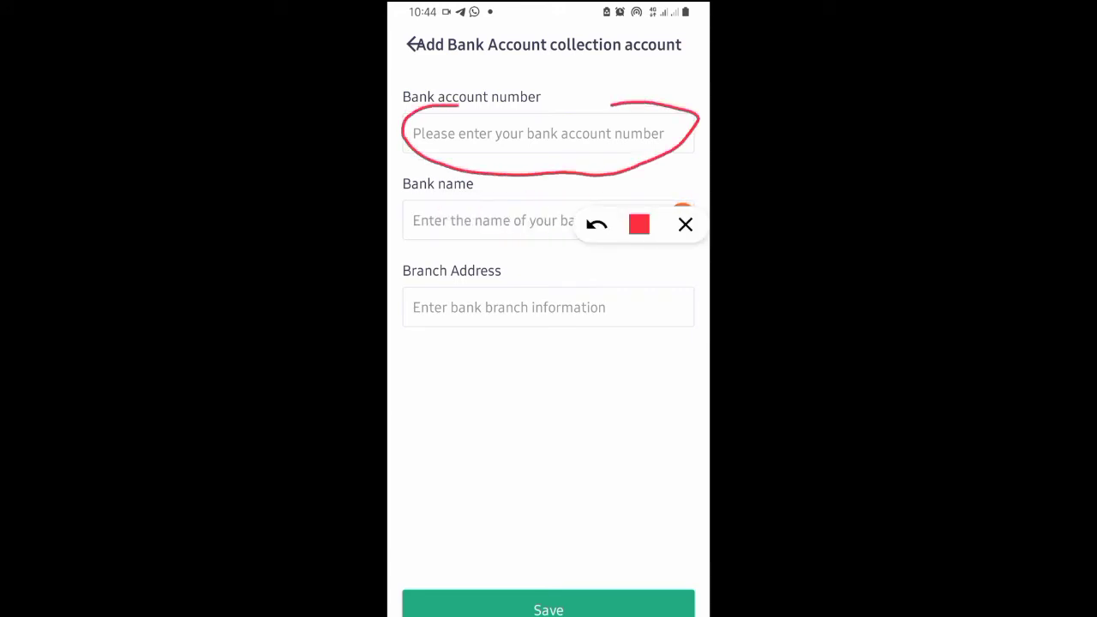
left_click_drag(414, 202, 514, 257)
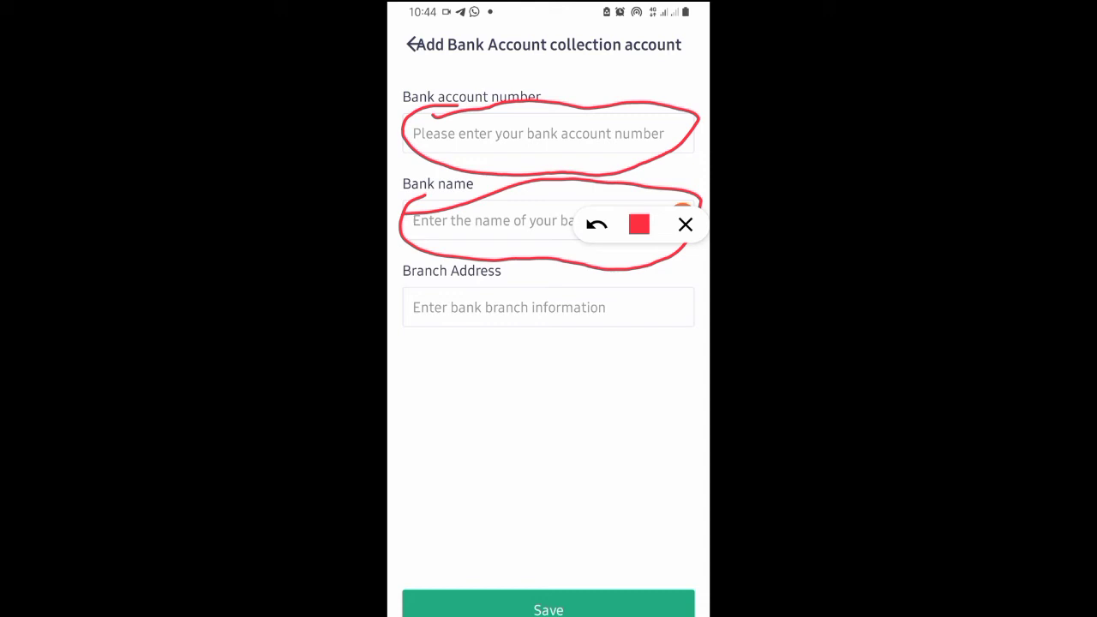
left_click_drag(494, 281, 549, 281)
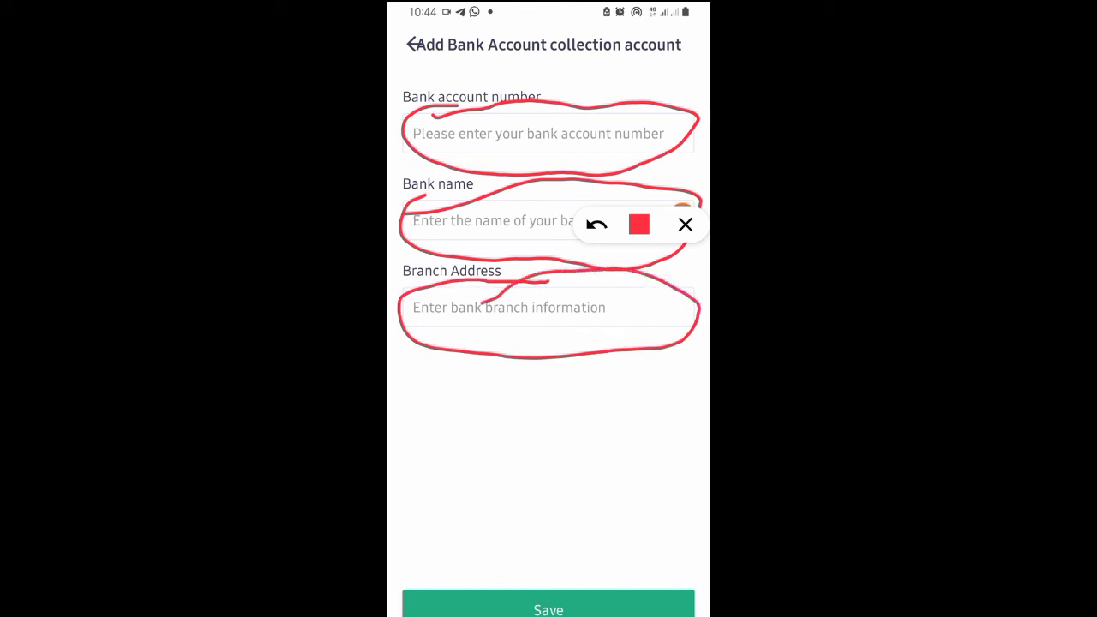
left_click(686, 225)
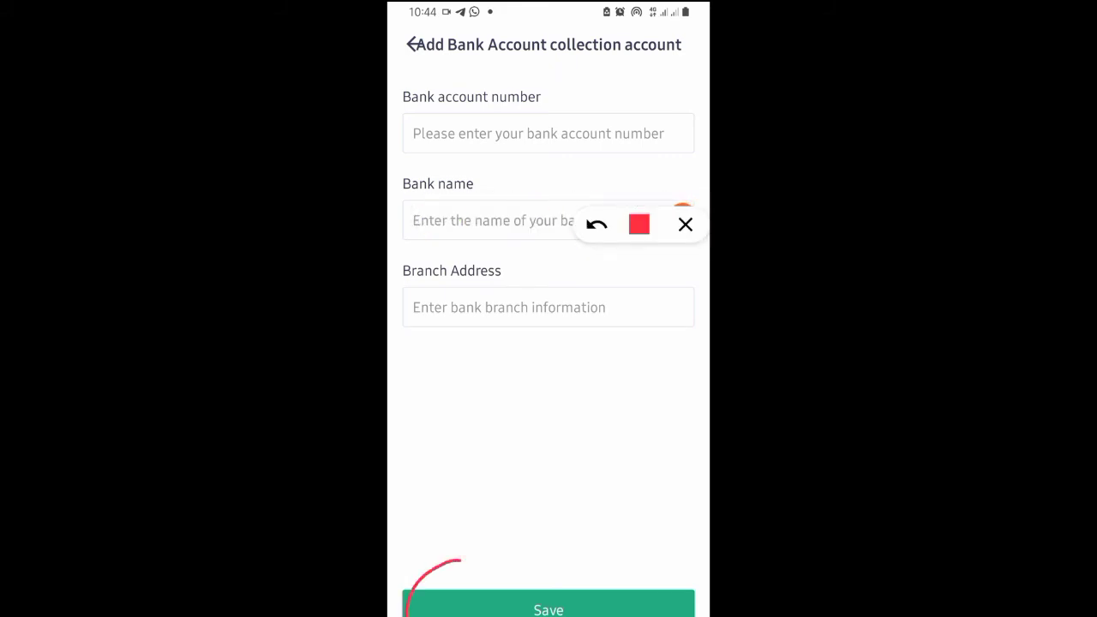
left_click_drag(445, 557, 694, 583)
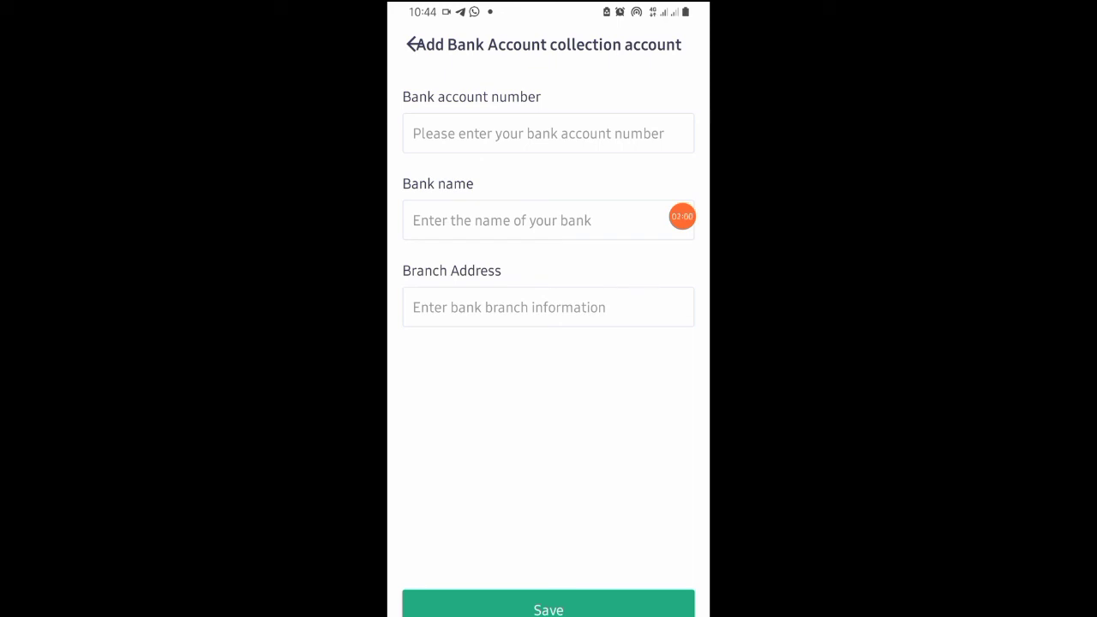
- Back out of the bank account form and Collect Settings to the Naira fiat trading page
left_click(414, 44)
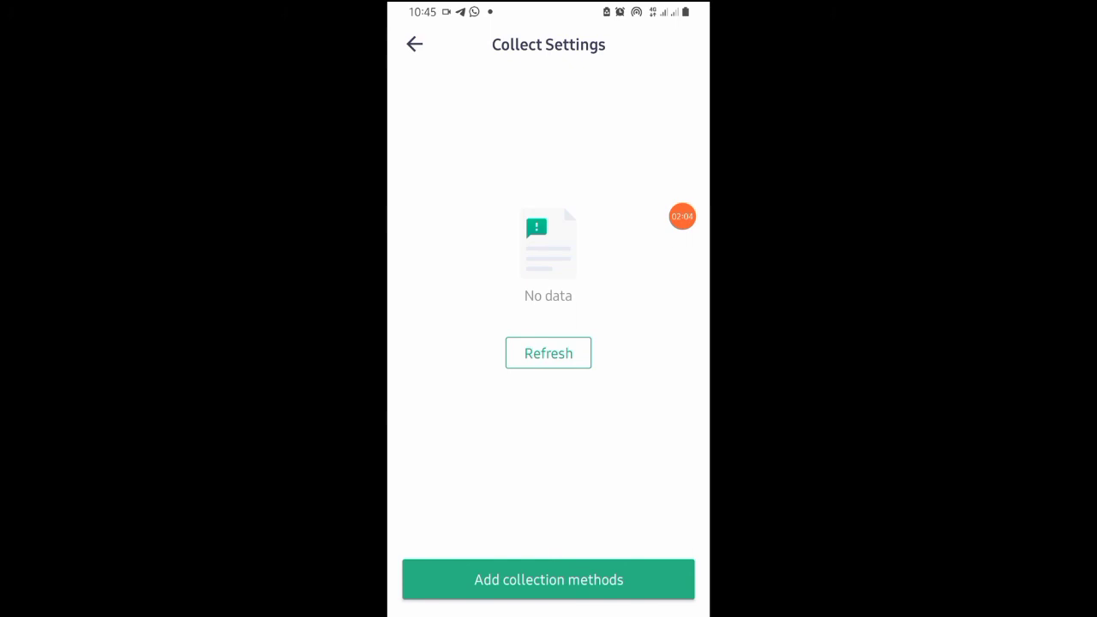
left_click(415, 45)
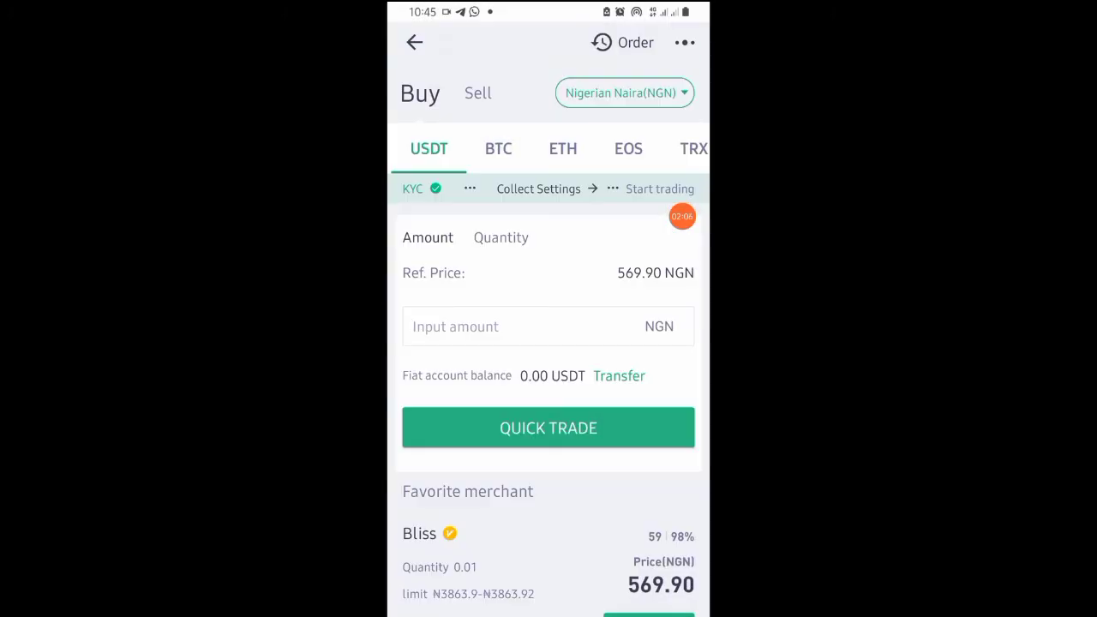